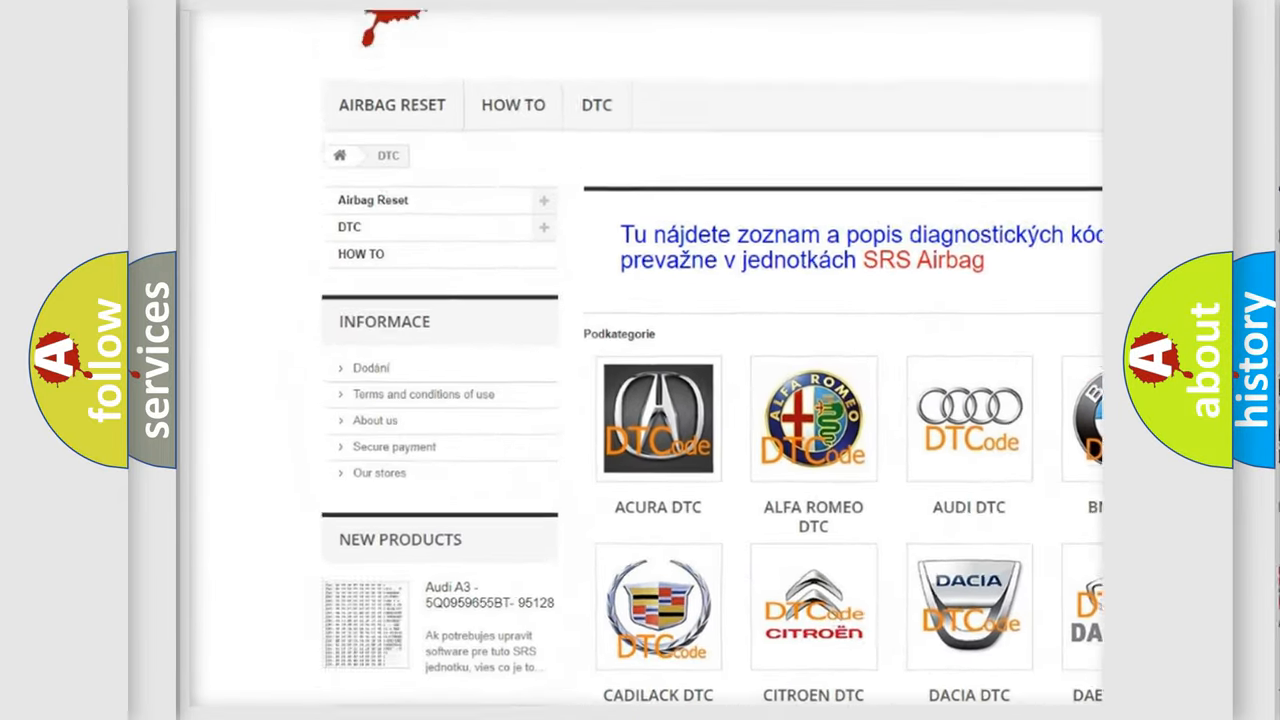
pyautogui.scroll(-3)
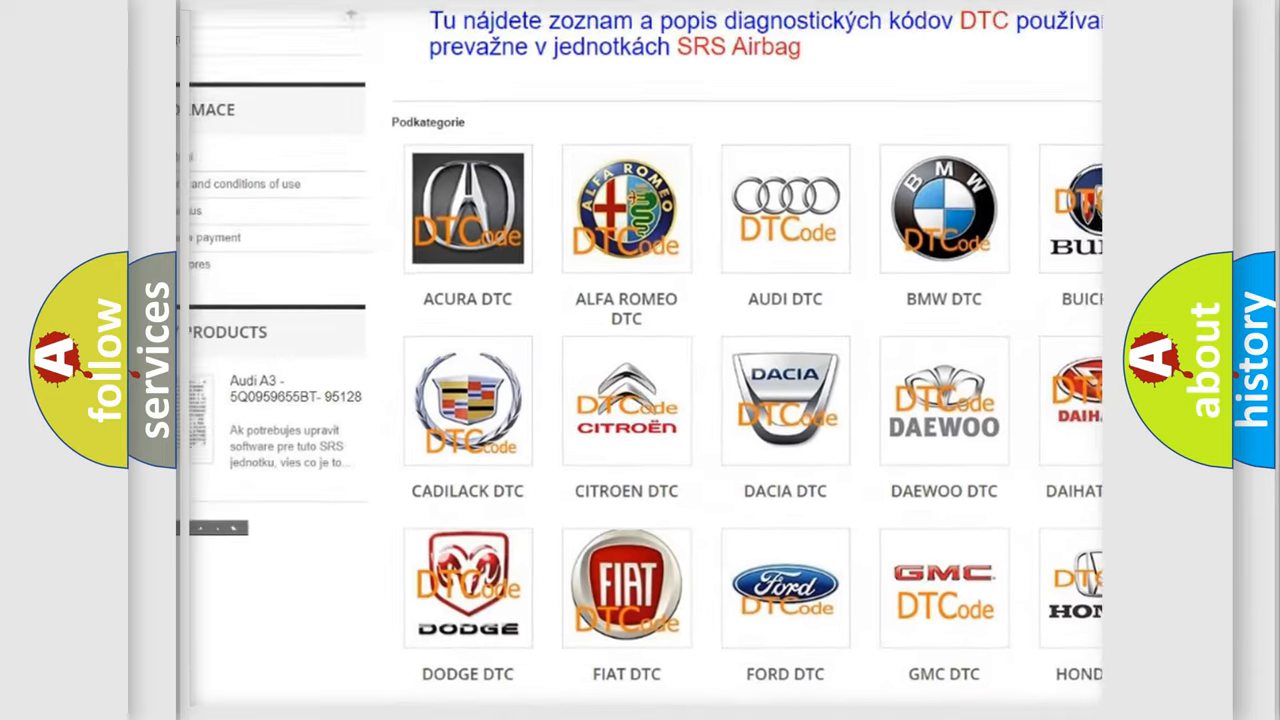
pyautogui.scroll(-3)
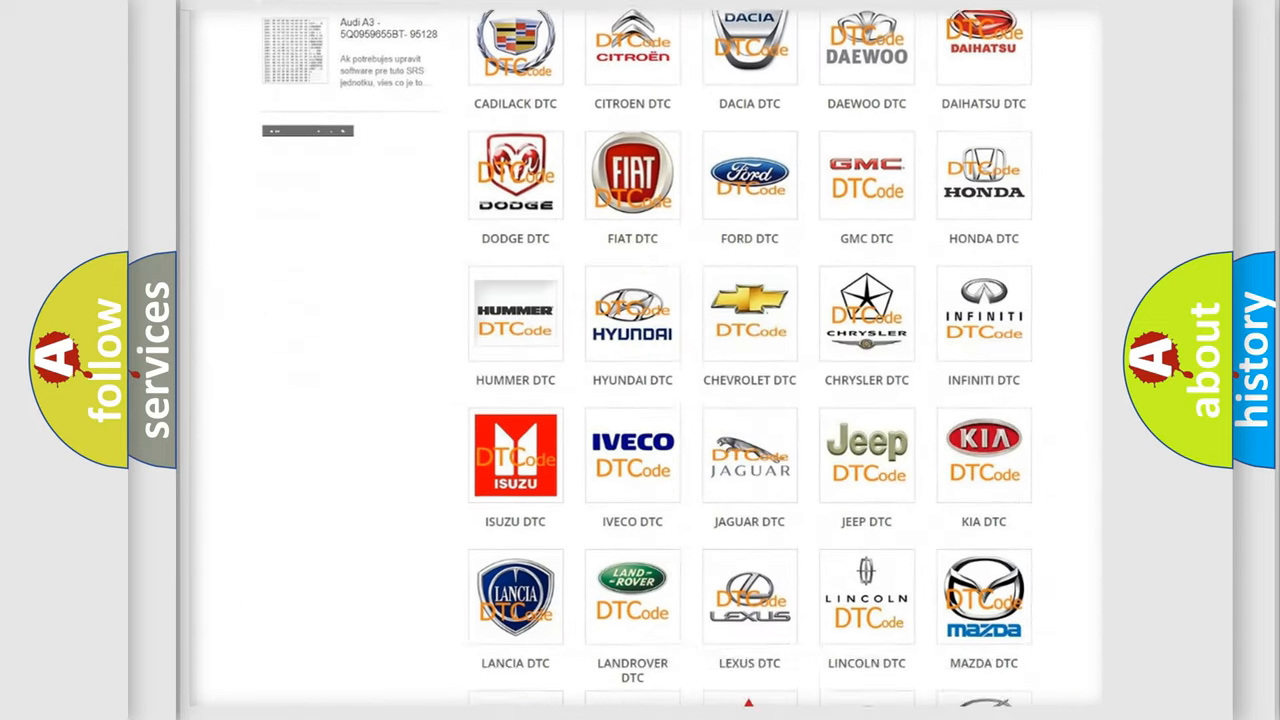
pyautogui.scroll(-3)
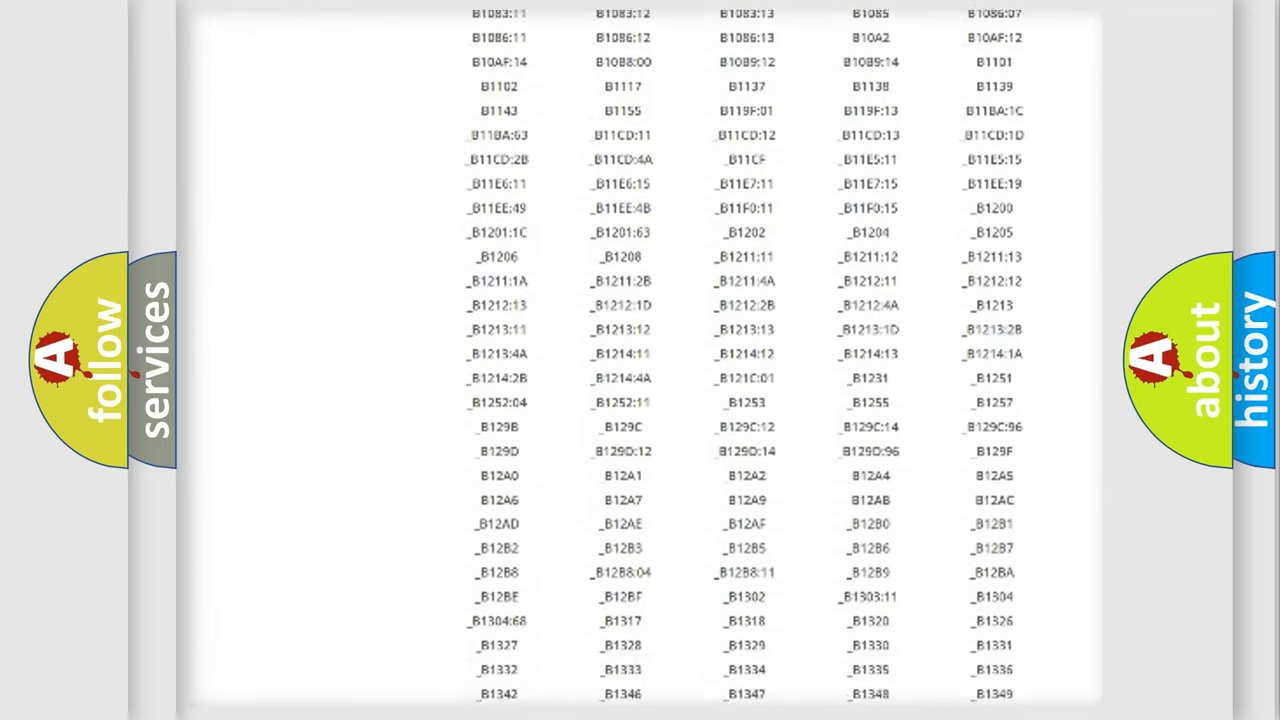
pyautogui.scroll(-3)
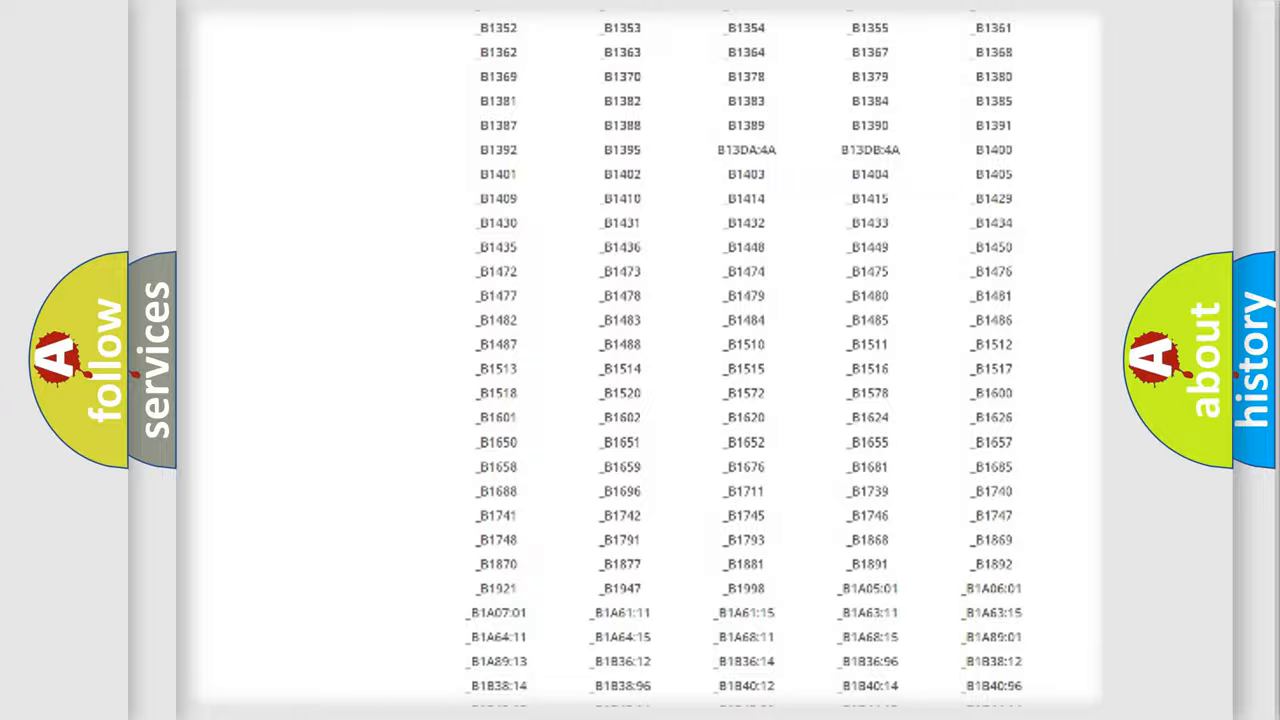